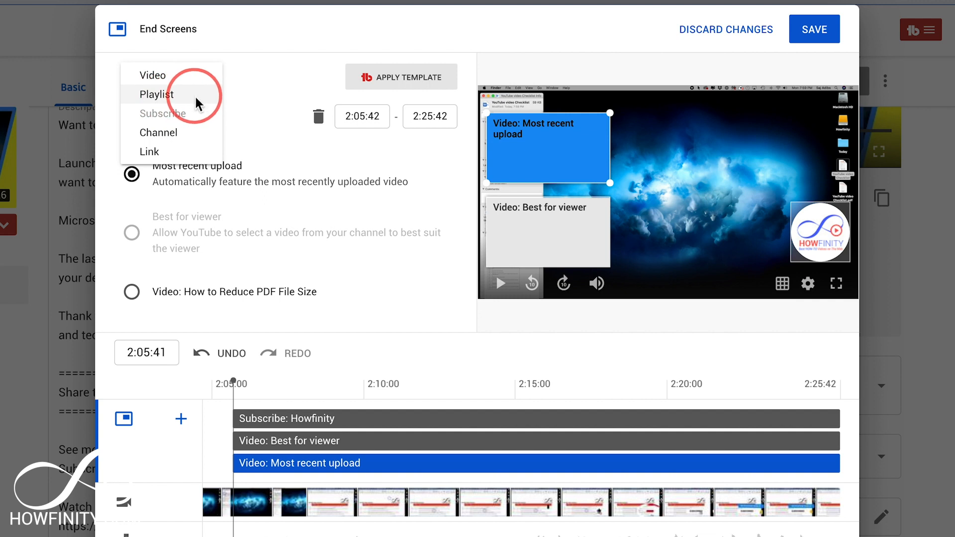
- Add a Playlist end-screen element and type 'Want to learn more about working with PDFs? Check out the playlist here:' in the description
click(156, 93)
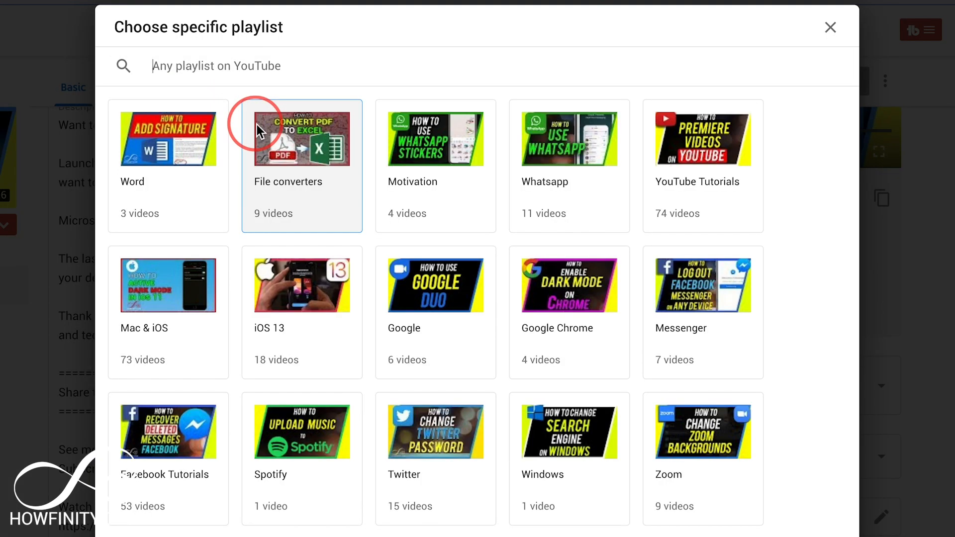
text(photoshop howfinity)
click(454, 317)
text(Want to learn more about working with PDF)
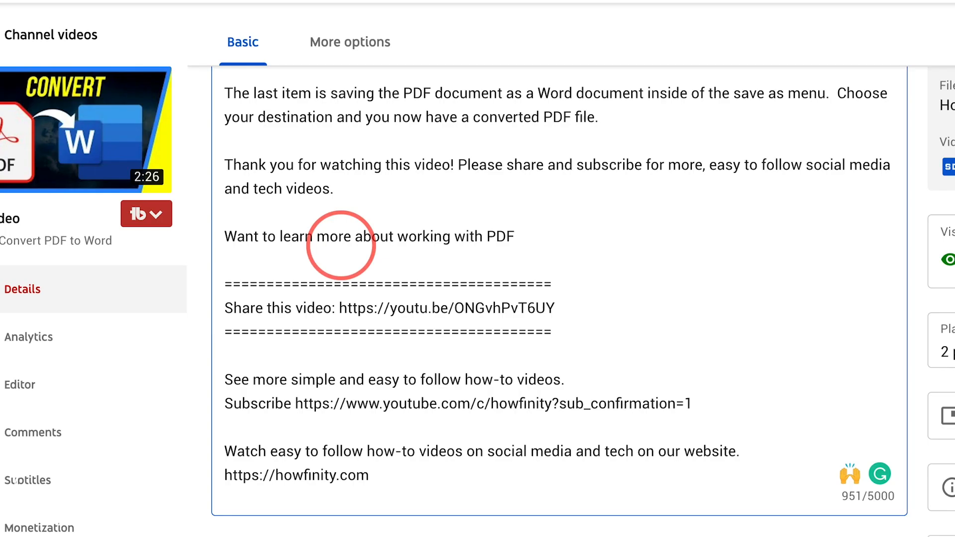
text(s? Check out)
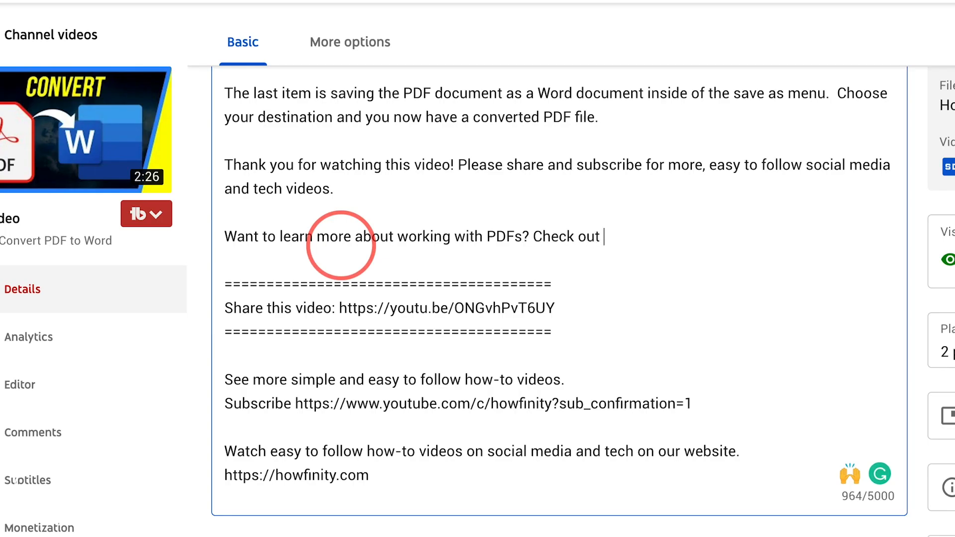
text(the playlist here:)
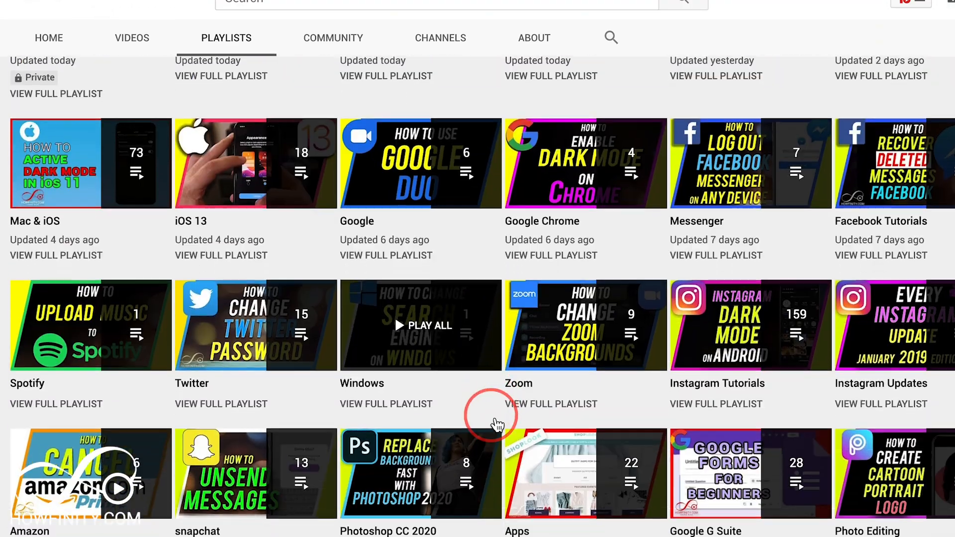
scroll(down, 3)
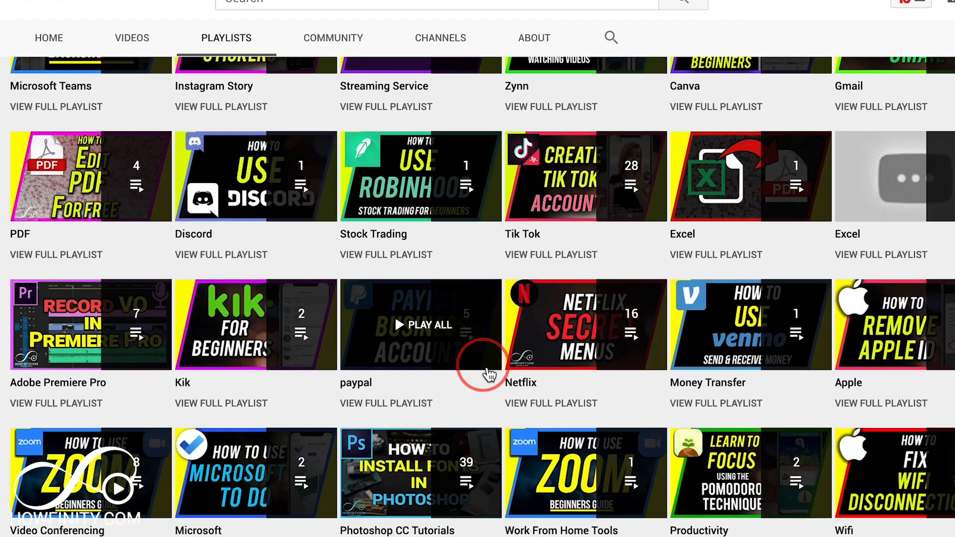
scroll(down, 3)
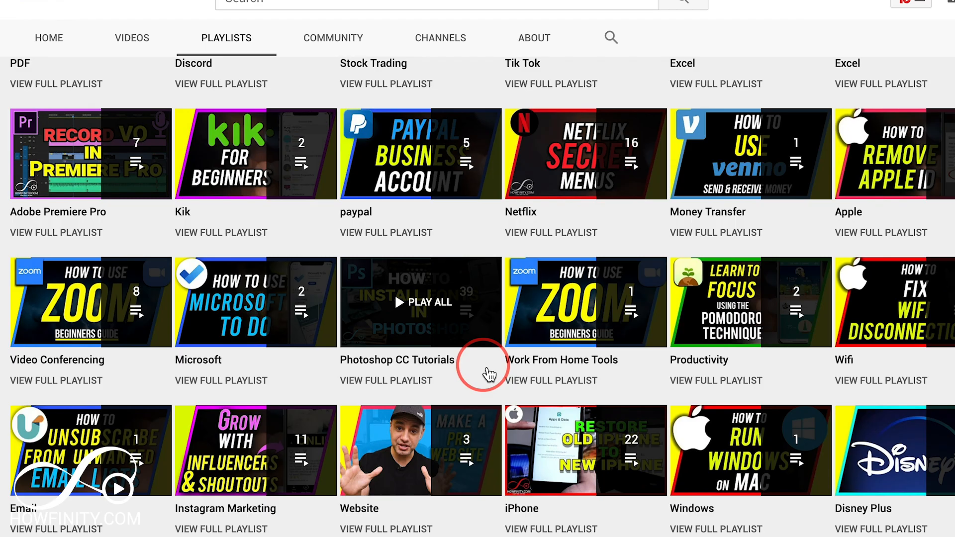
scroll(down, 3)
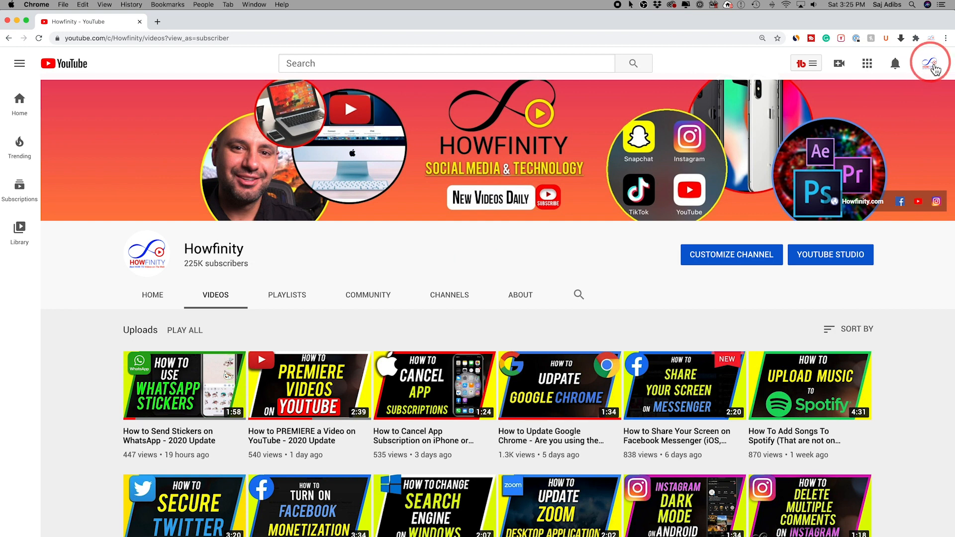
- Go from the avatar menu to YouTube Studio and its Playlists page
click(930, 63)
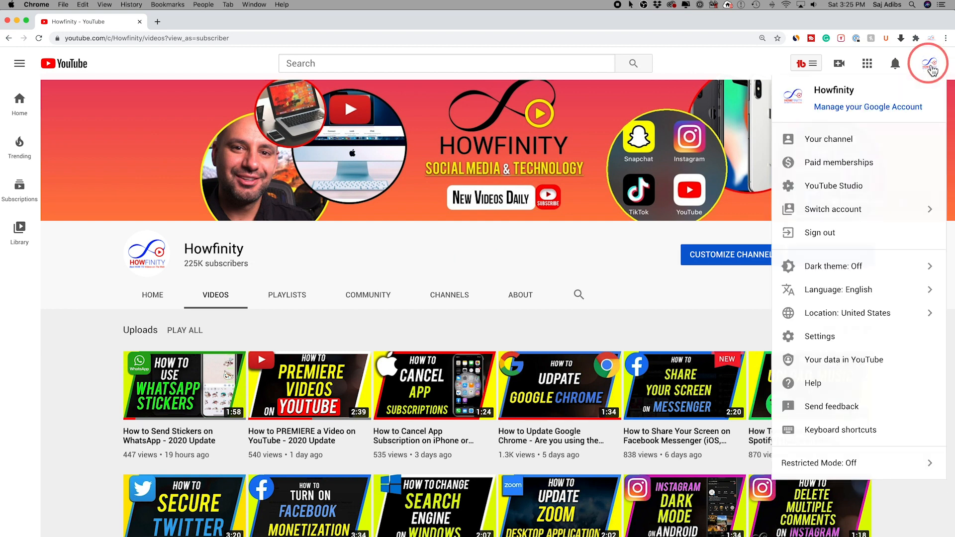
mouse_move(840, 190)
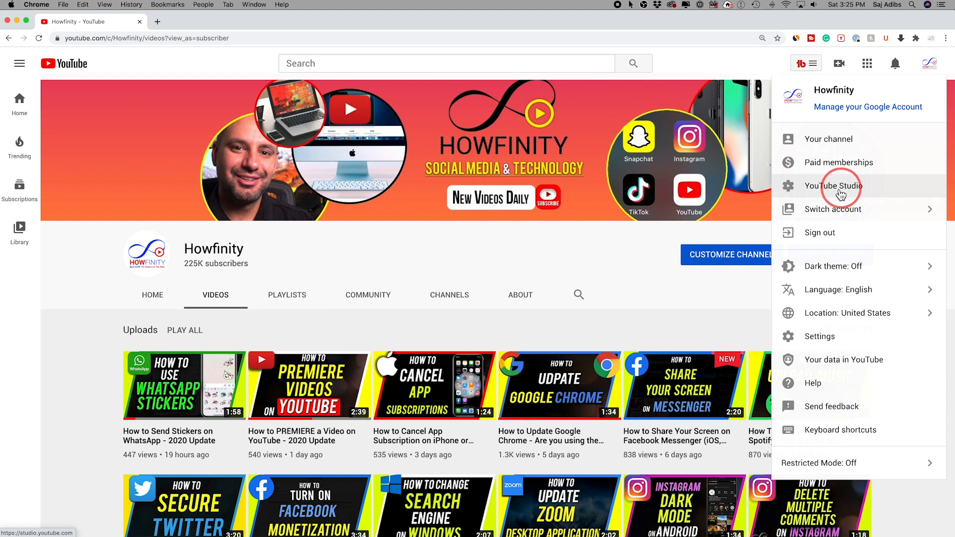
click(834, 186)
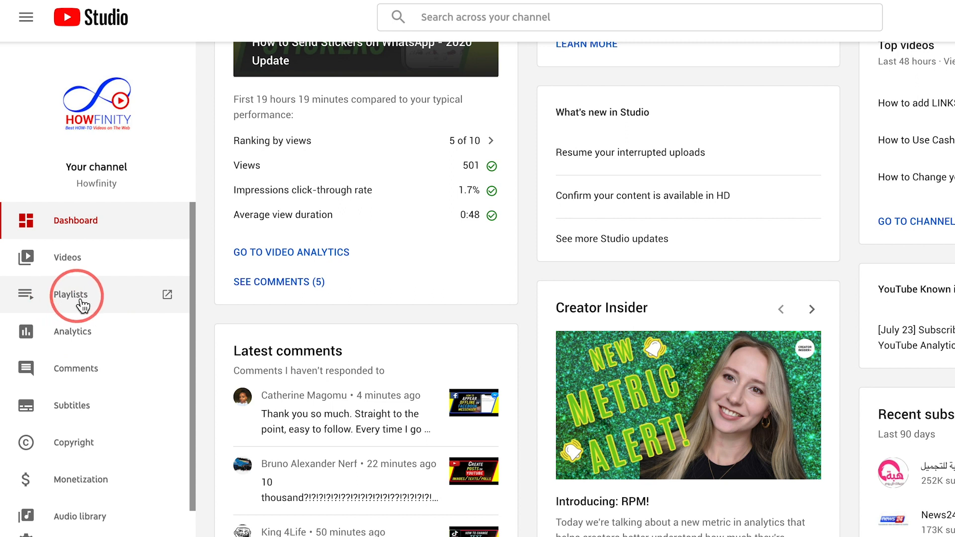
click(71, 295)
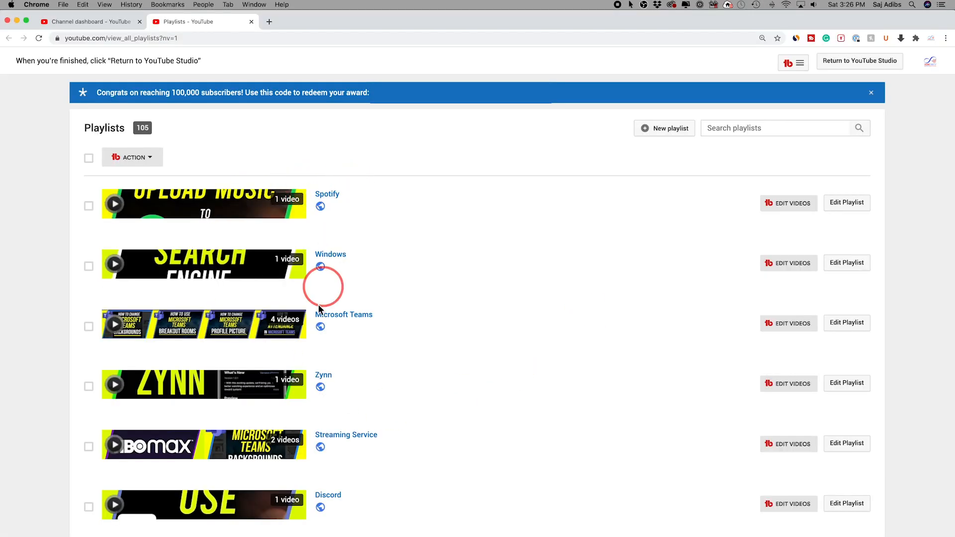
mouse_move(395, 342)
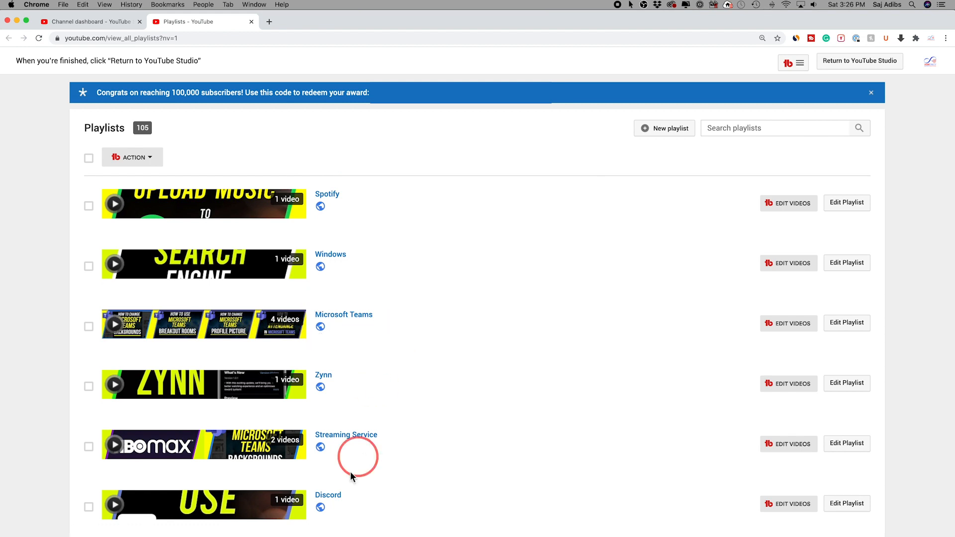
mouse_move(394, 236)
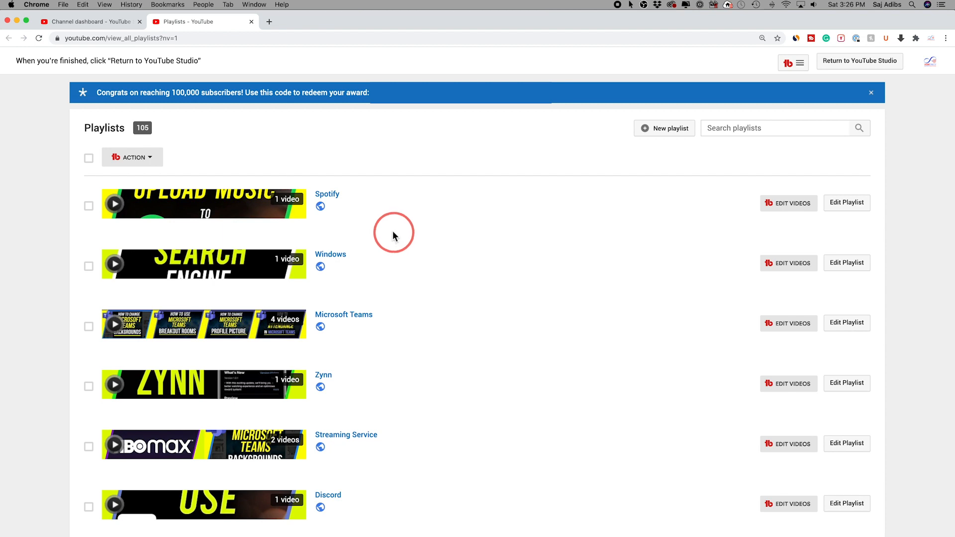
- Scroll down the playlist list to bitcoin, Photoshop and Google G Suite playlists
scroll(down, 3)
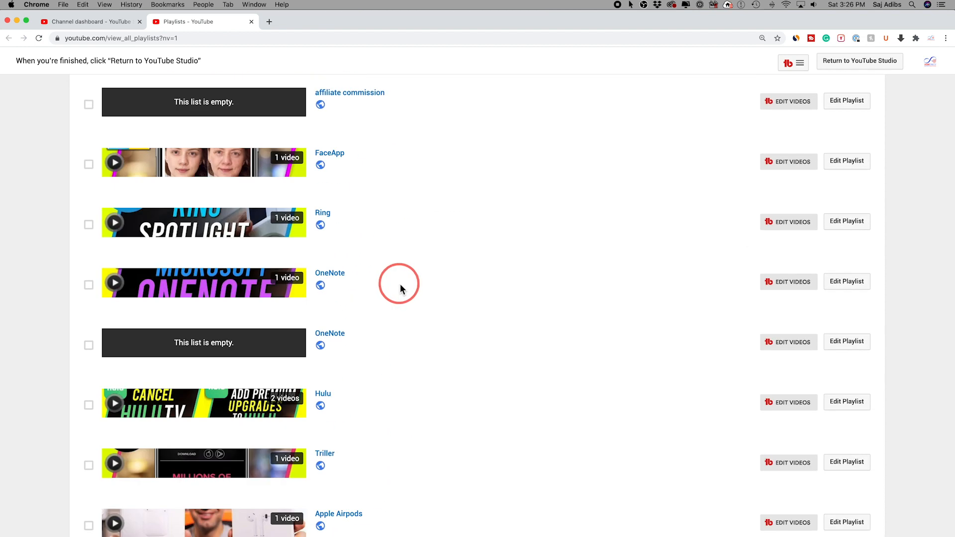
scroll(down, 3)
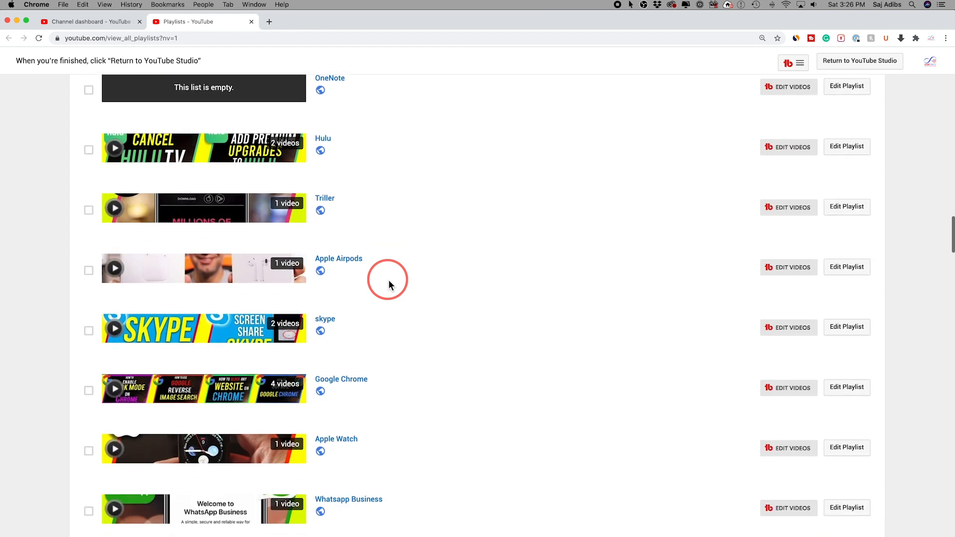
scroll(down, 3)
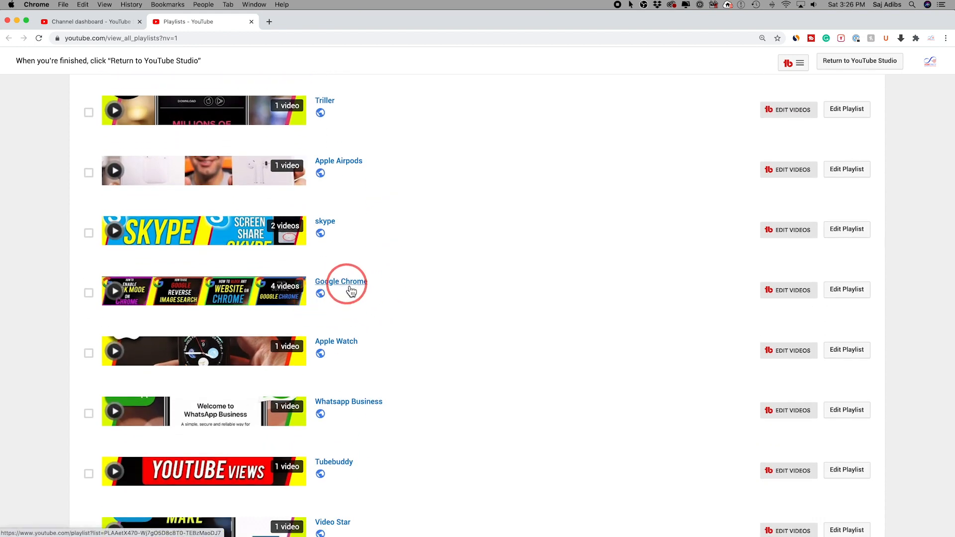
scroll(down, 3)
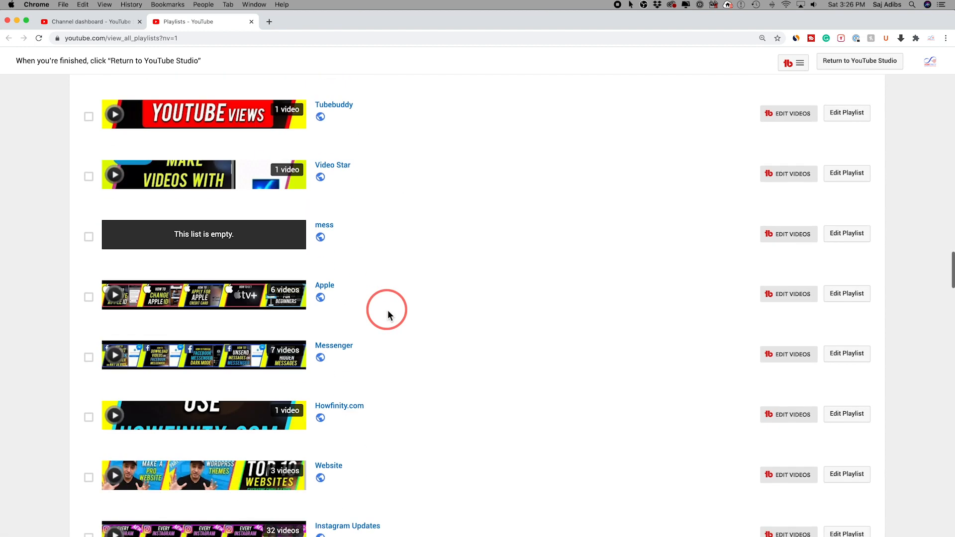
scroll(down, 3)
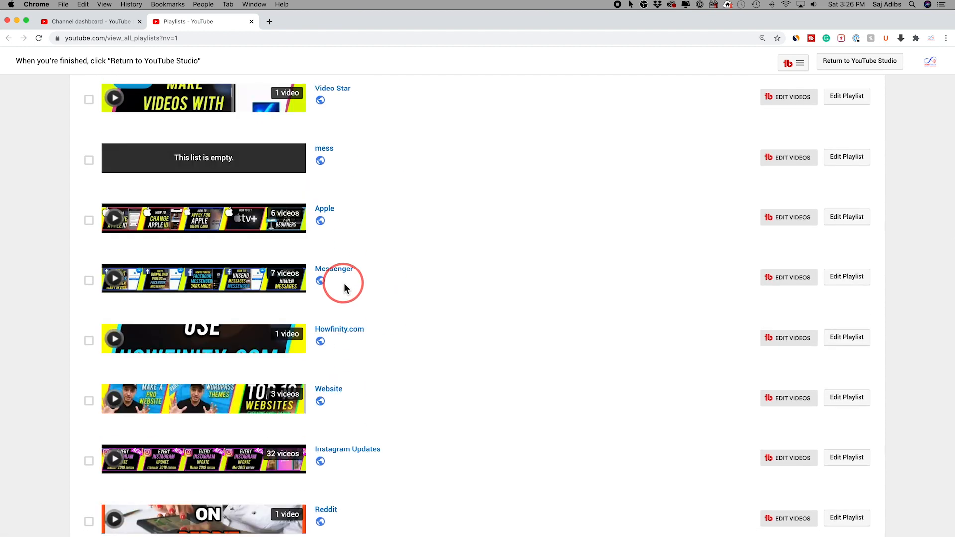
scroll(down, 3)
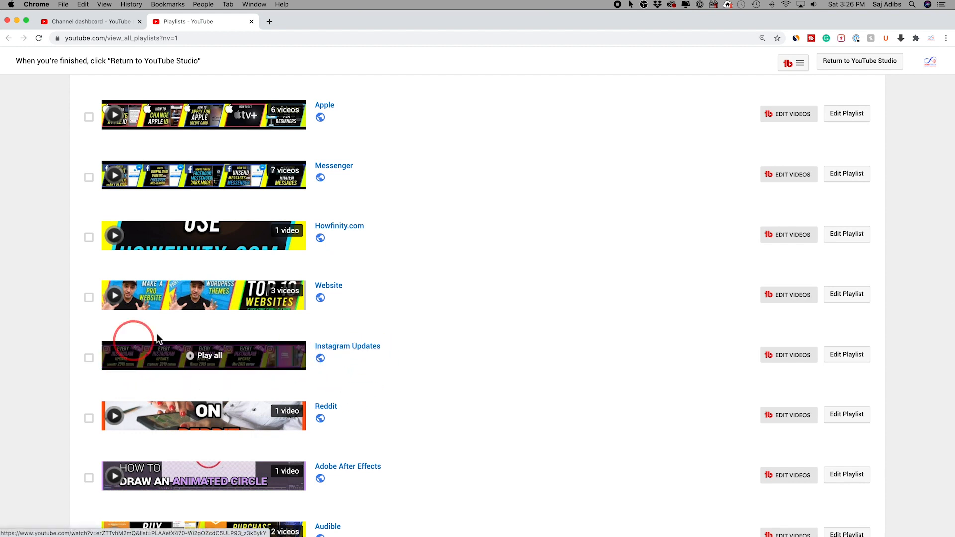
scroll(down, 3)
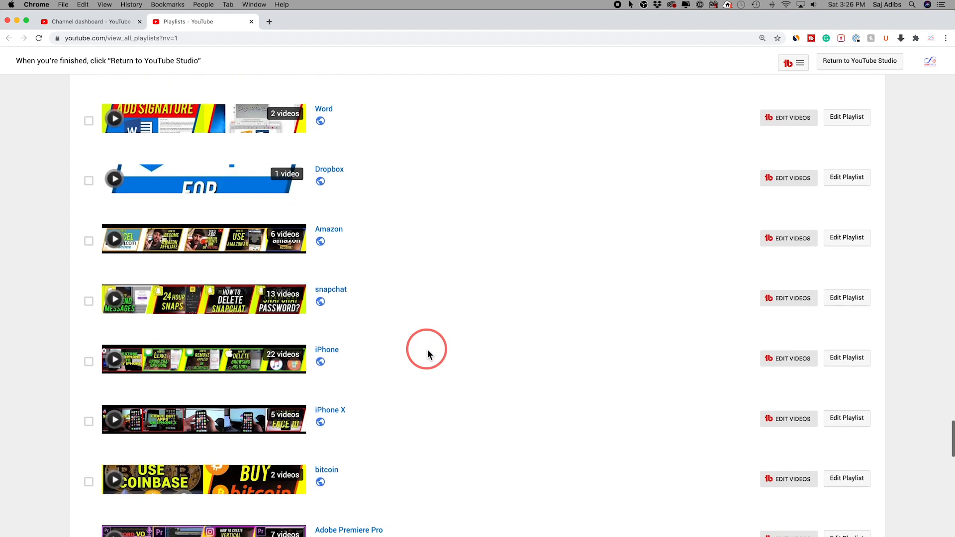
scroll(down, 3)
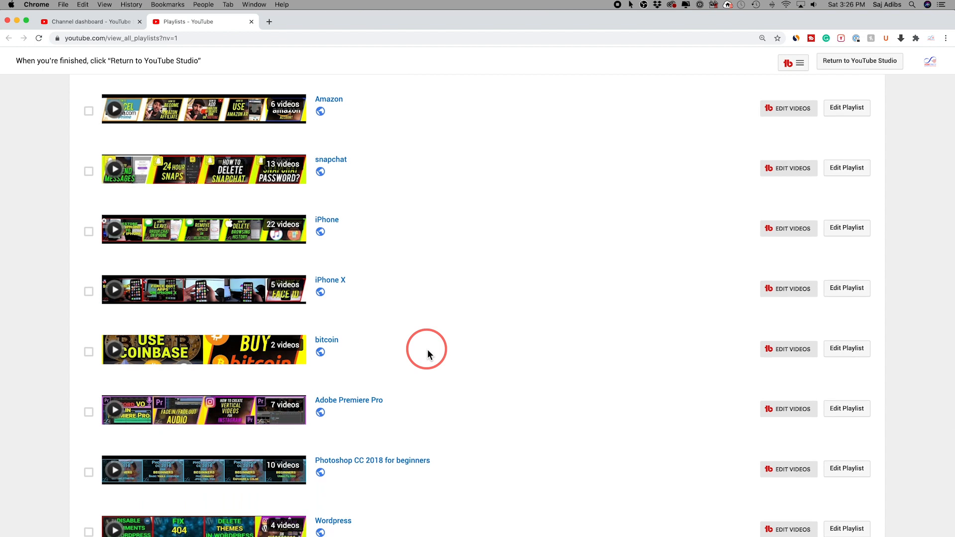
scroll(down, 3)
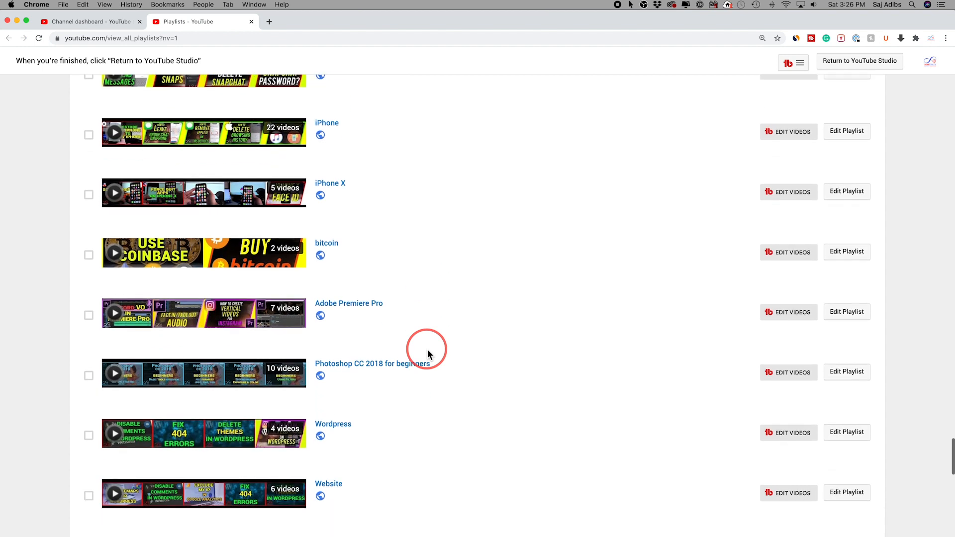
scroll(down, 3)
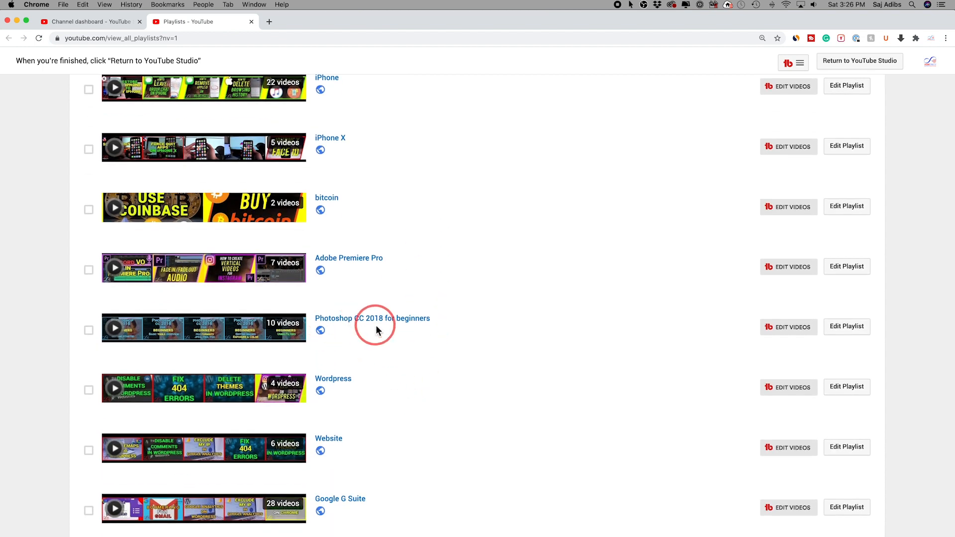
mouse_move(265, 349)
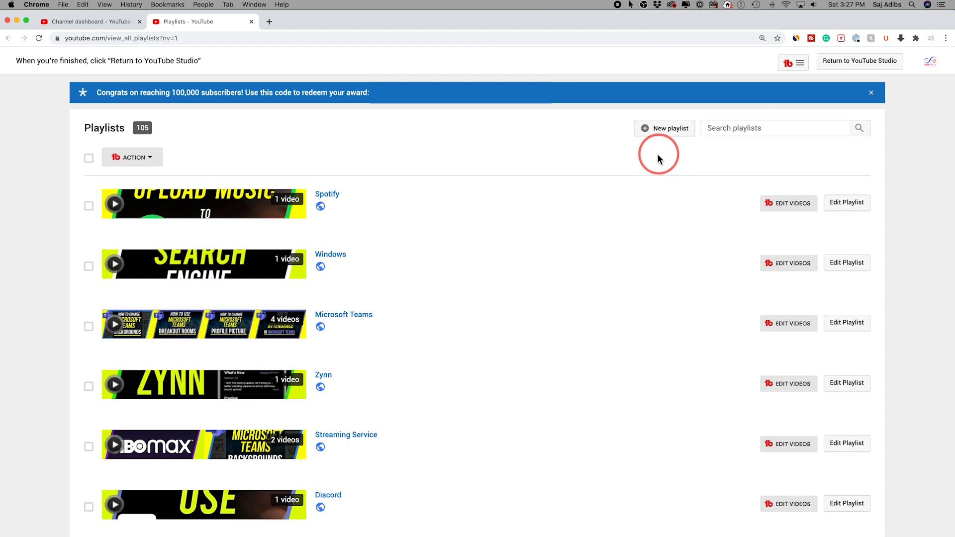
mouse_move(670, 128)
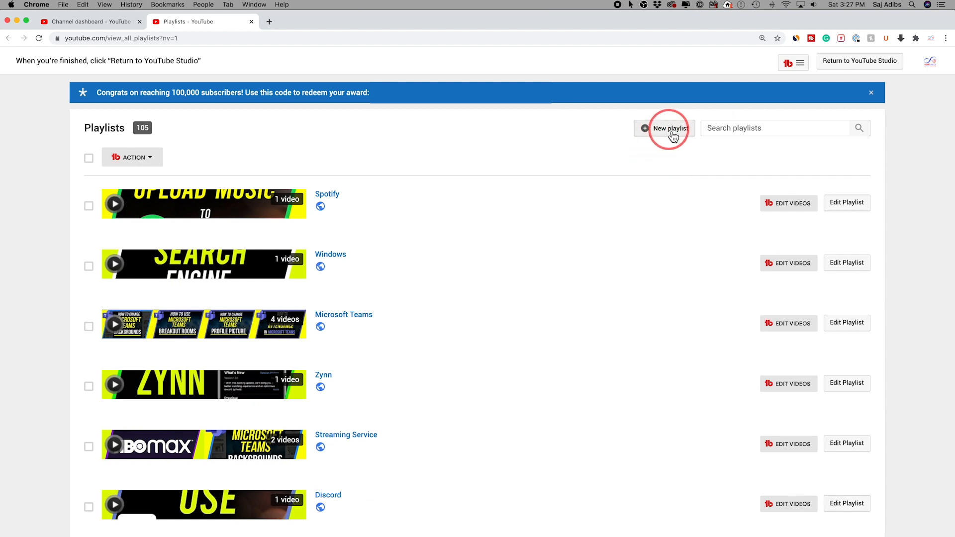
- Start a new playlist titled Motivation and review its visibility options, keeping Public
click(669, 128)
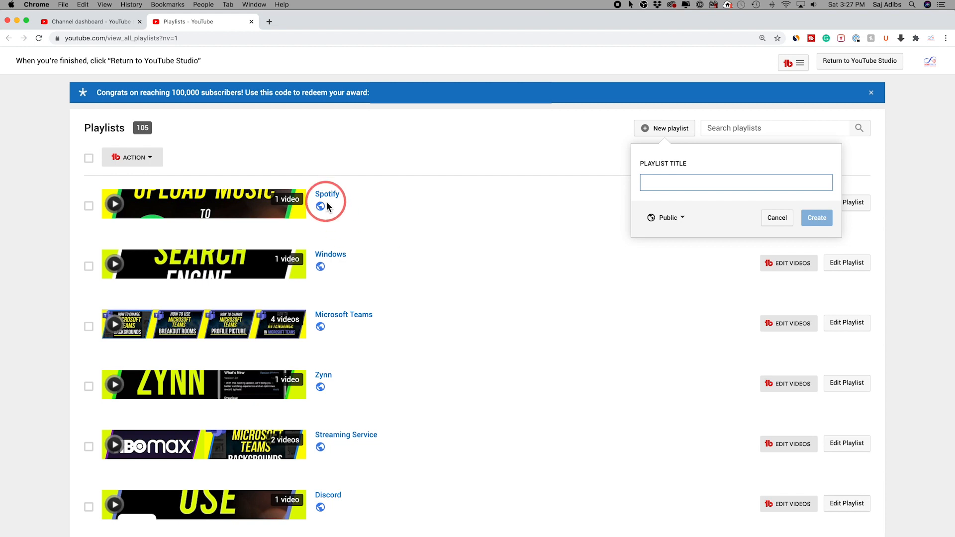
mouse_move(606, 226)
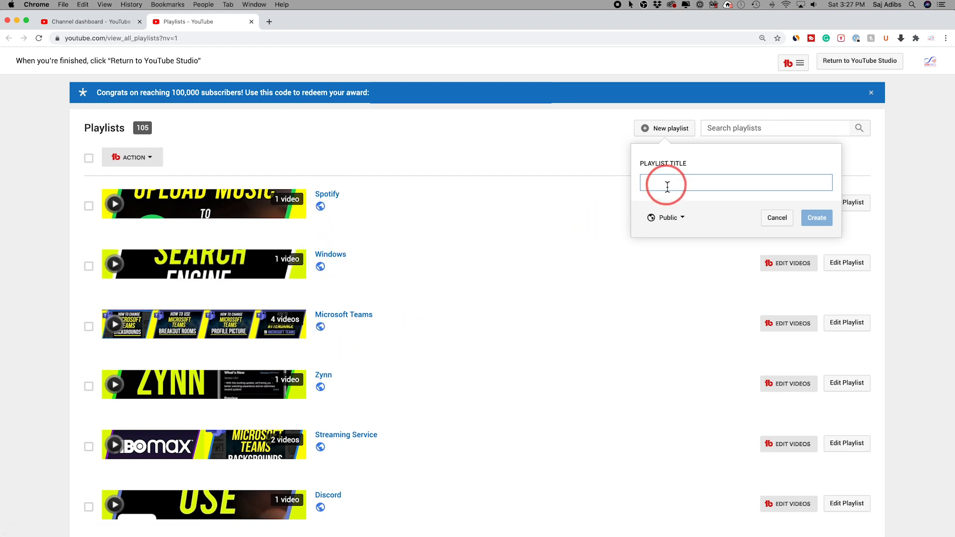
text(M)
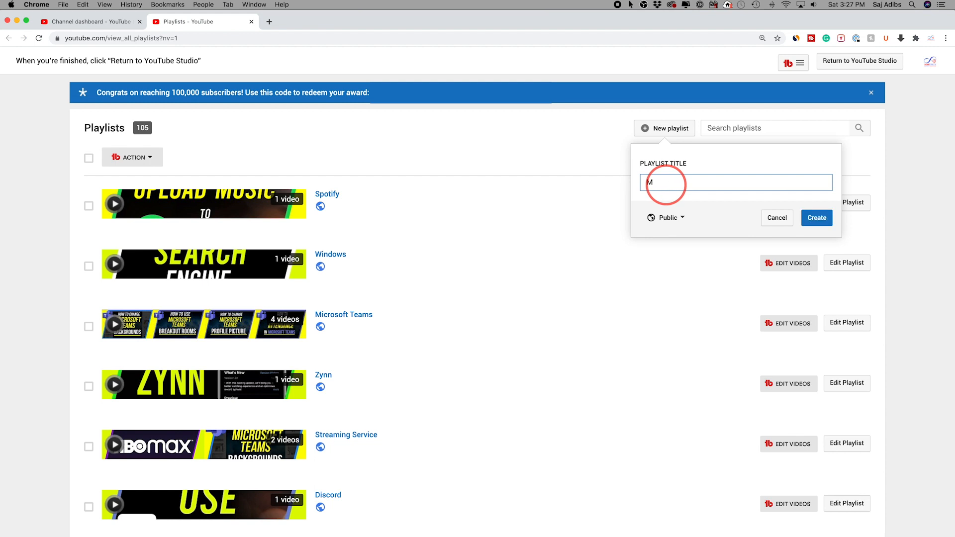
text(otivation)
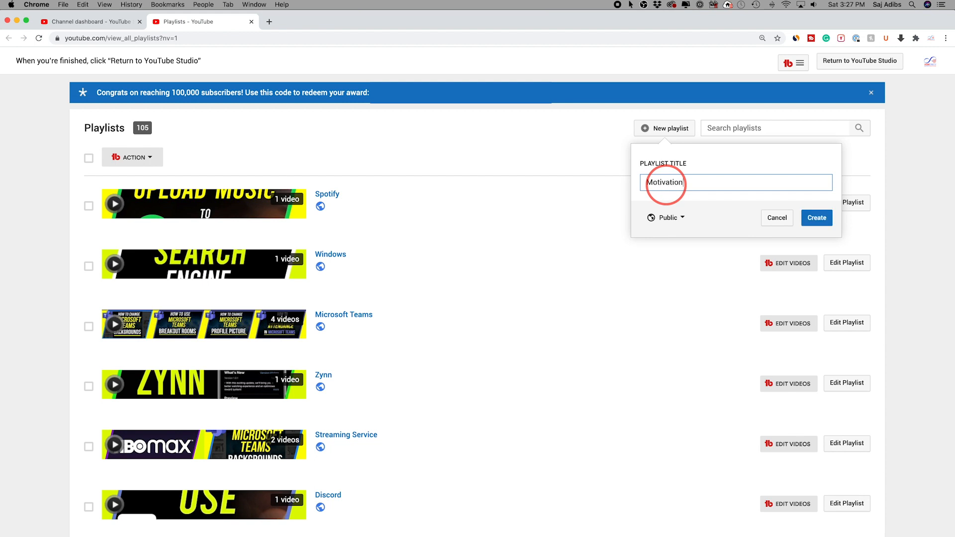
mouse_move(668, 218)
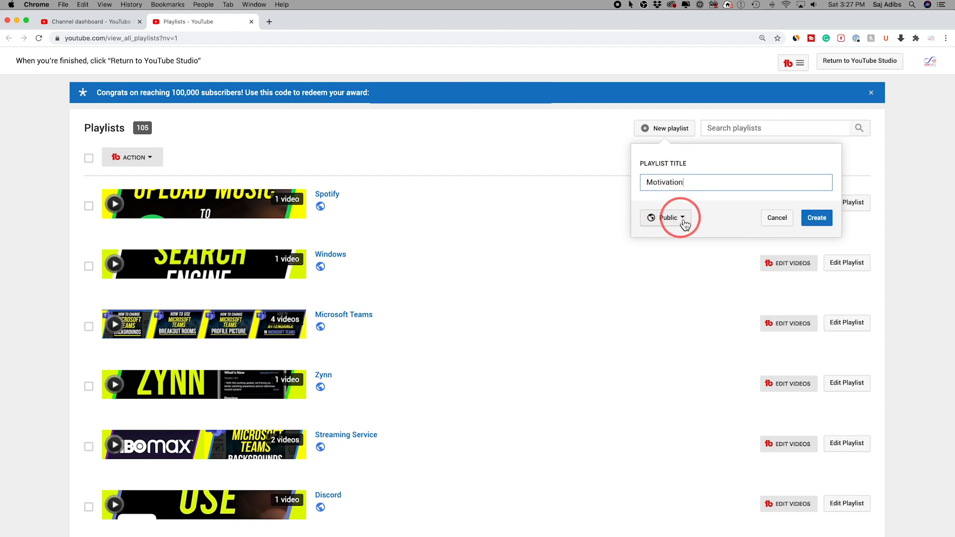
click(669, 218)
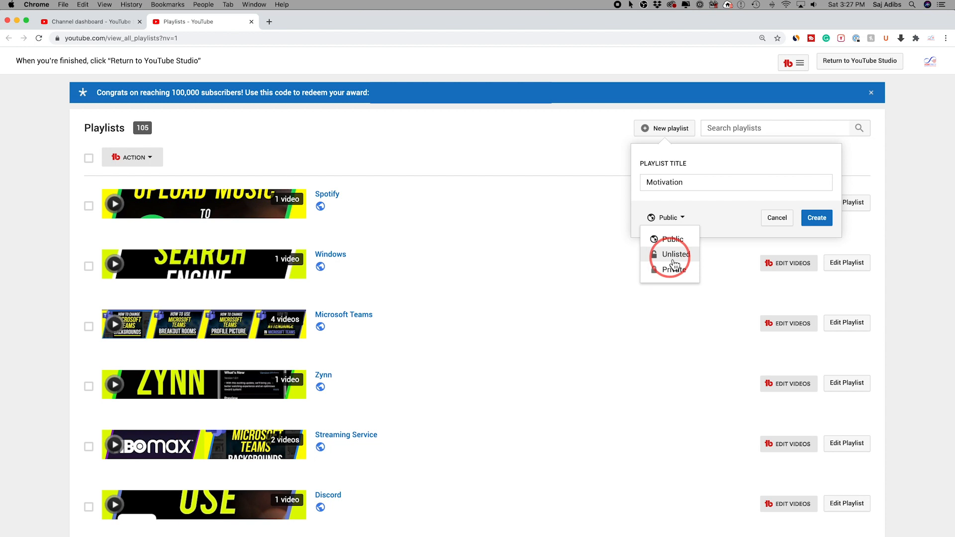
mouse_move(672, 269)
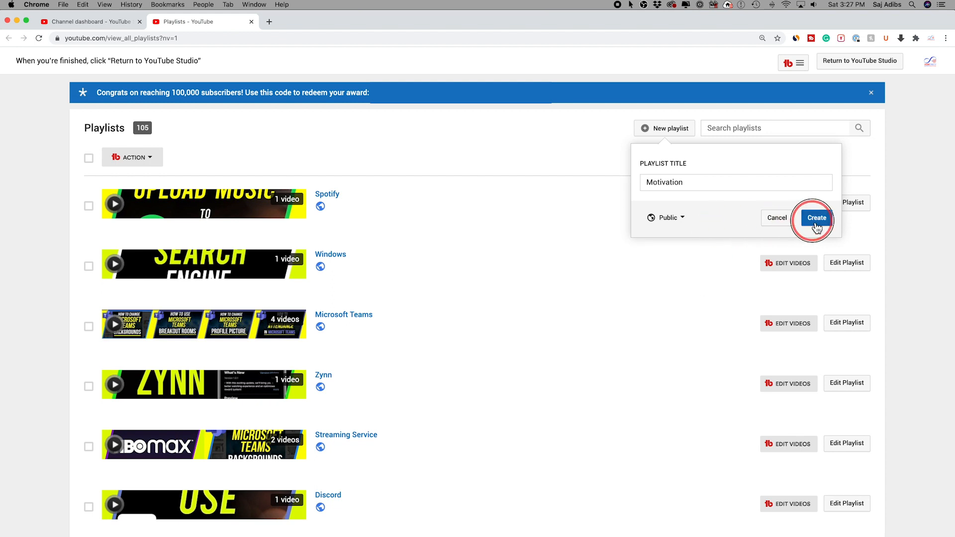
- Create the Motivation playlist and save the description 'My motivation videos'
click(816, 218)
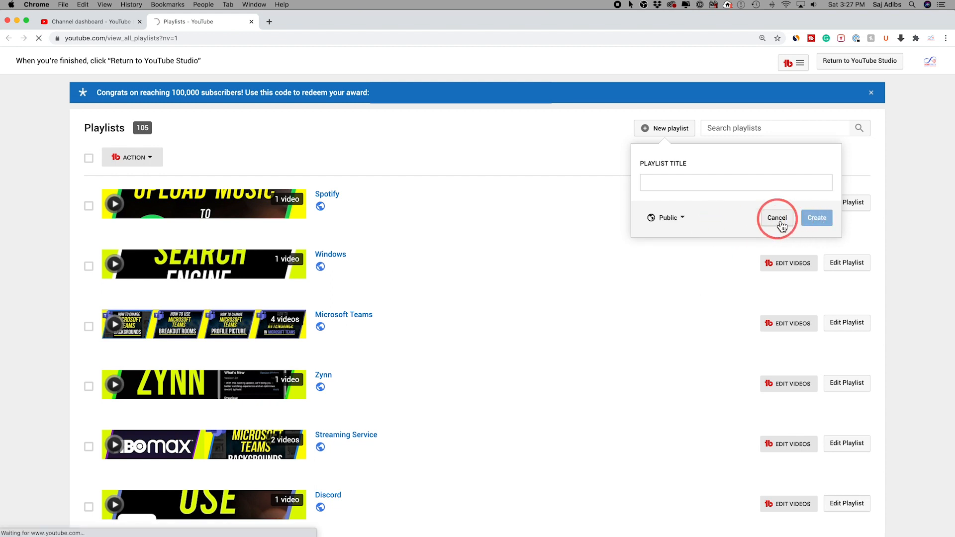
click(817, 218)
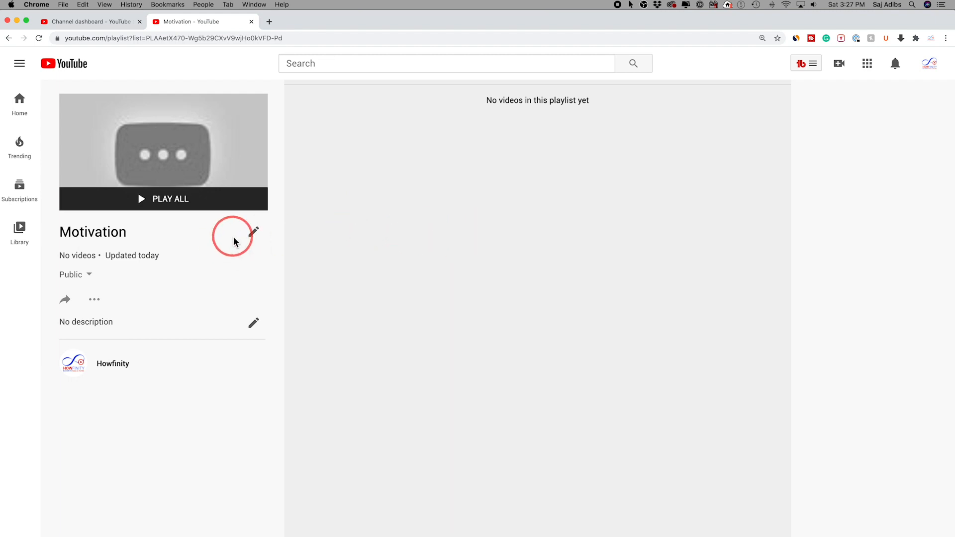
mouse_move(249, 235)
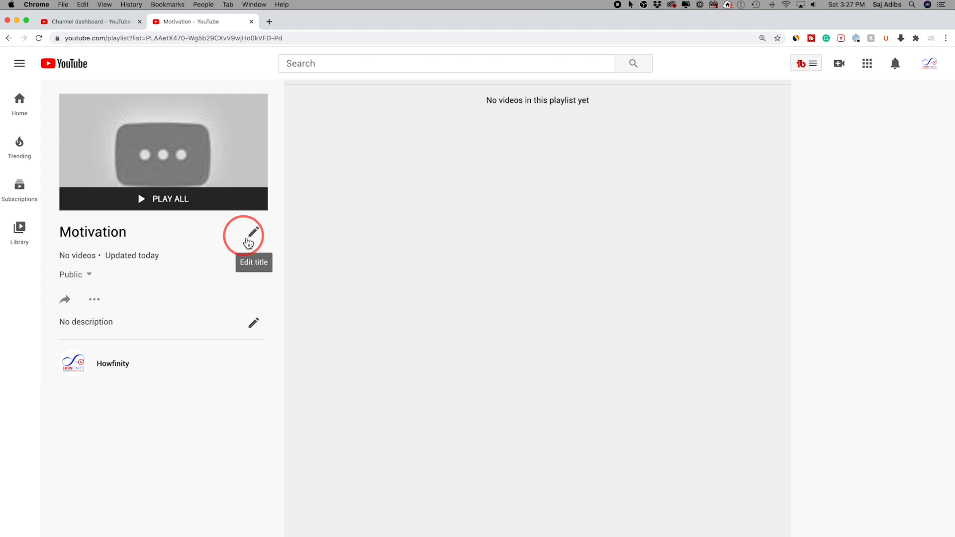
mouse_move(197, 308)
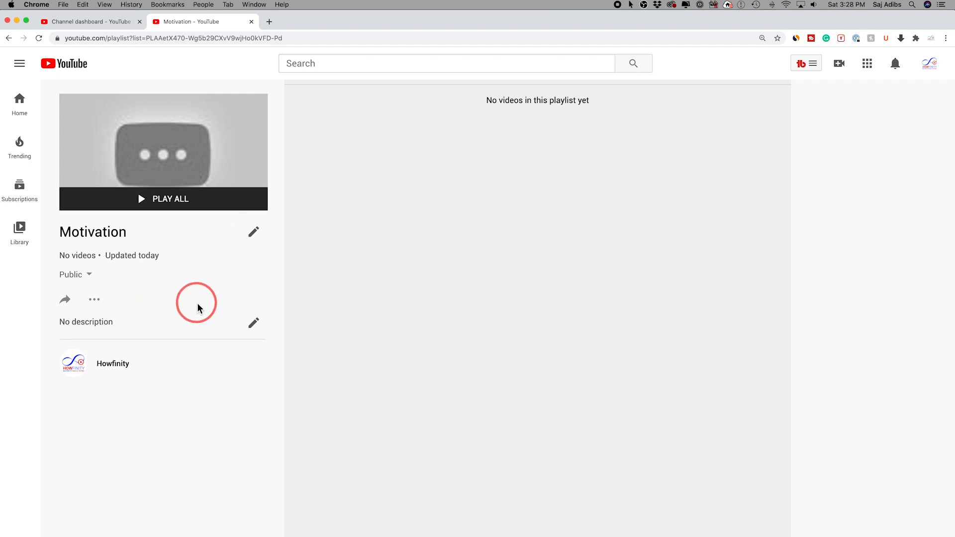
mouse_move(253, 322)
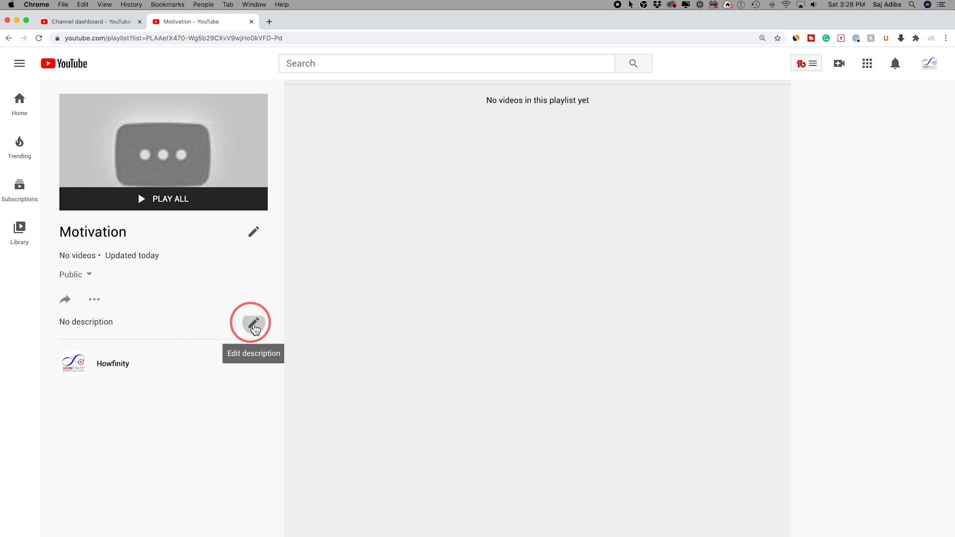
text(My)
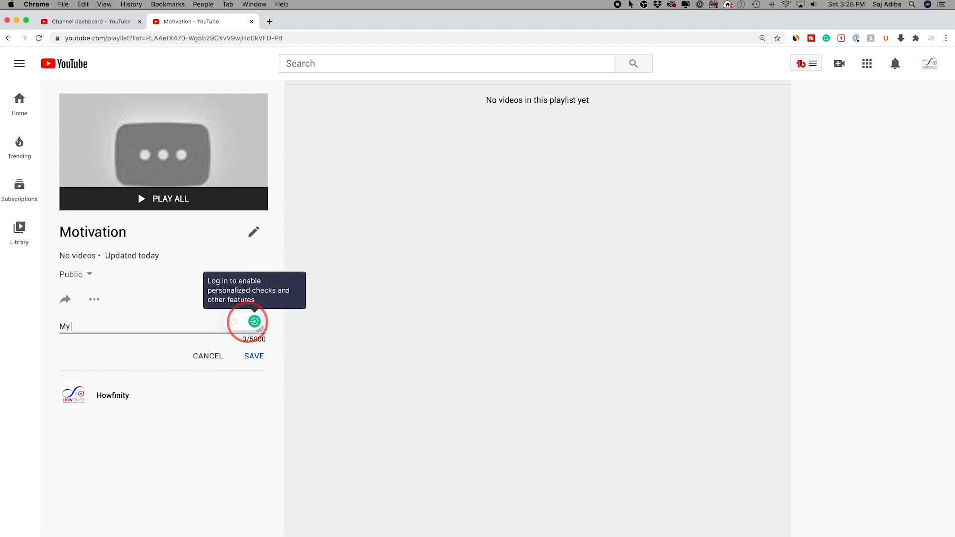
text(motivation vid)
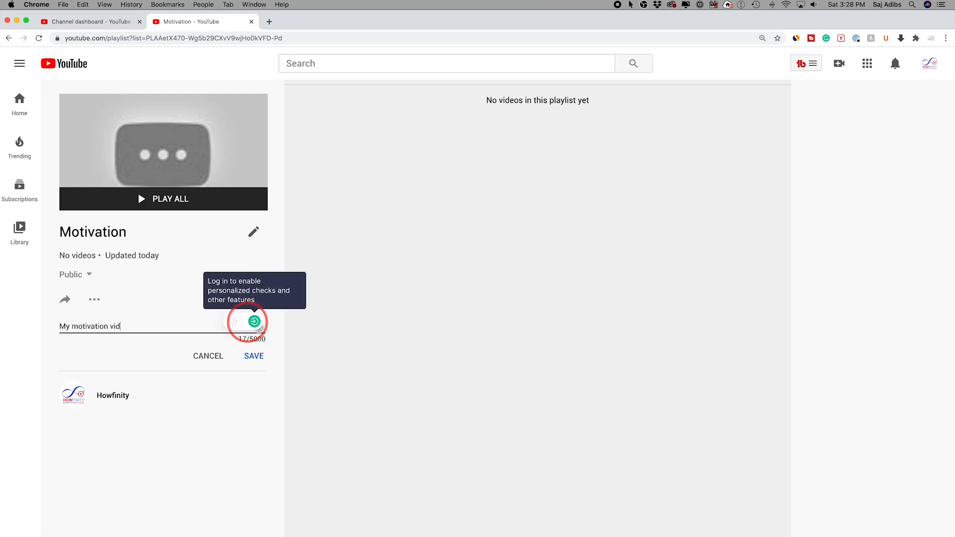
click(253, 356)
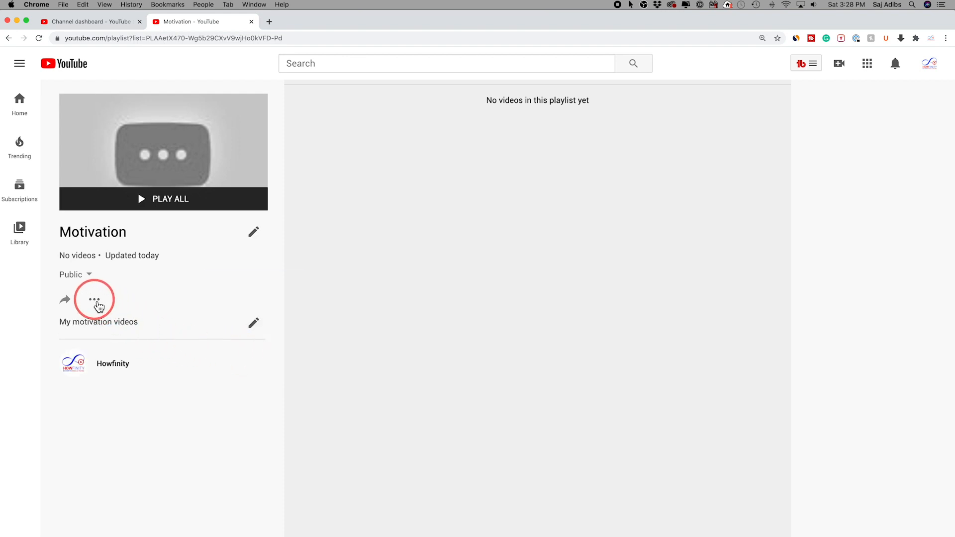
- From the playlist's three-dot menu choose Add videos and select from Your YouTube videos
click(94, 299)
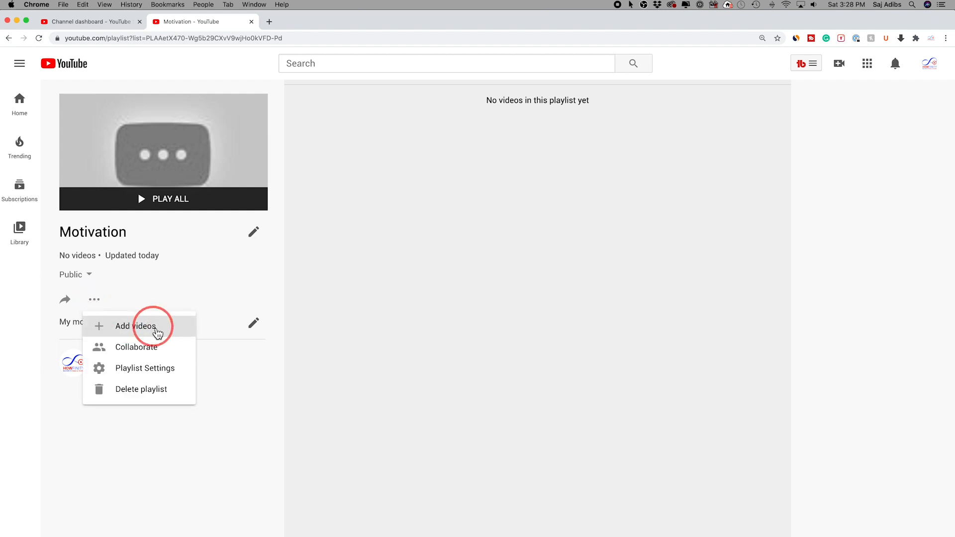
click(135, 327)
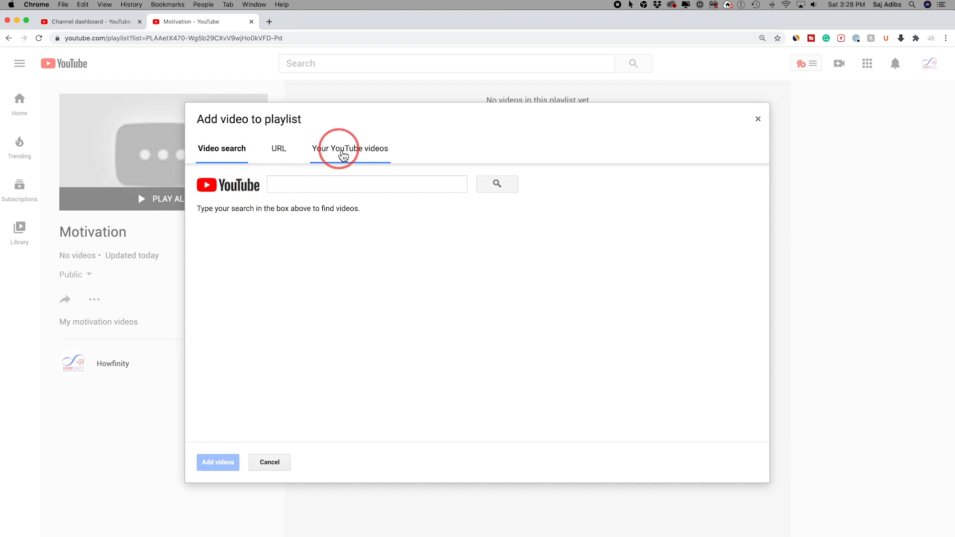
click(349, 148)
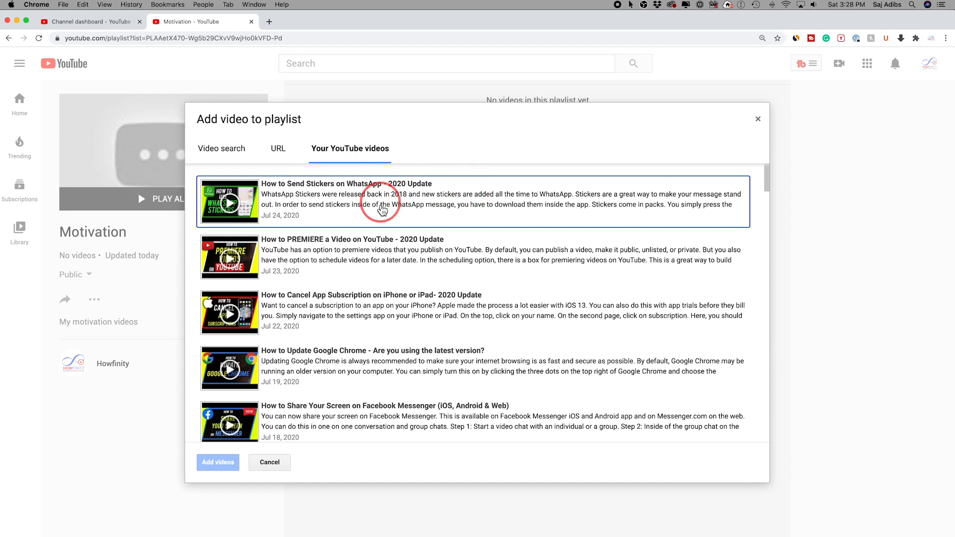
click(316, 312)
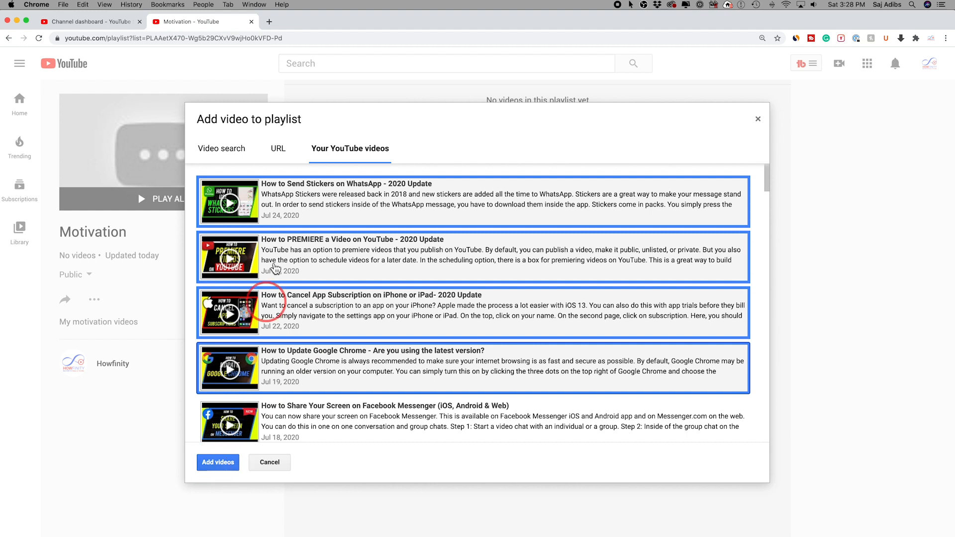
- View the add-by-URL option and return to the channel's uploaded videos list
click(278, 148)
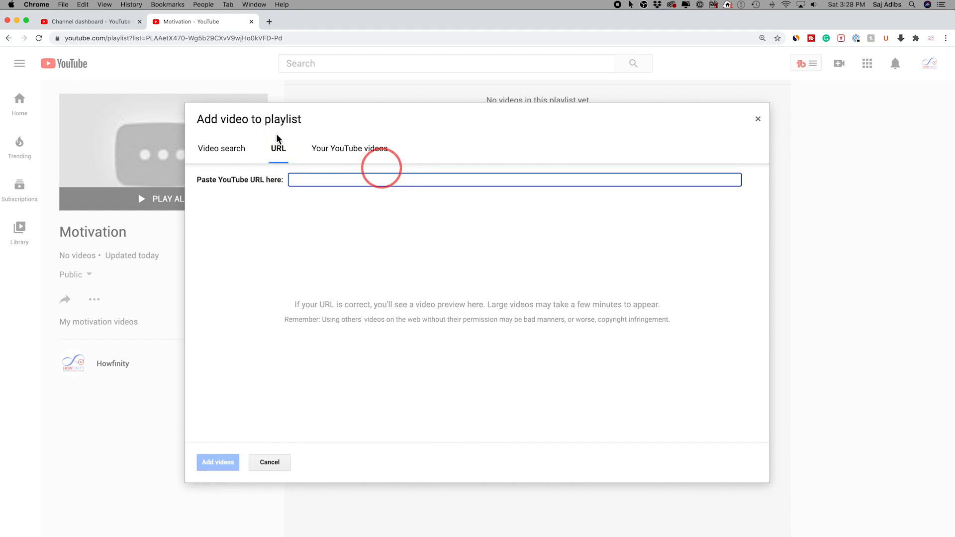
click(170, 38)
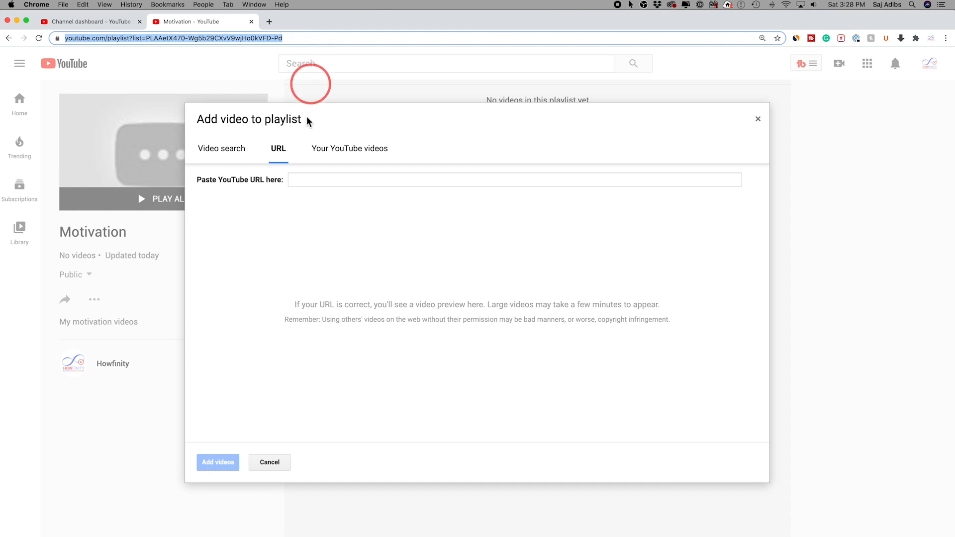
click(350, 148)
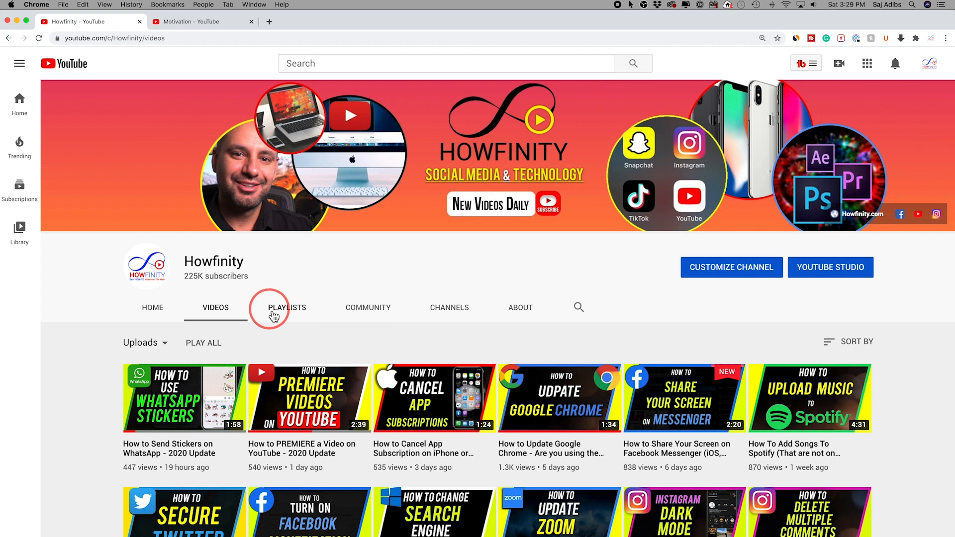
- Show the Howfinity channel's PLAYLISTS grid and browse down it
click(286, 308)
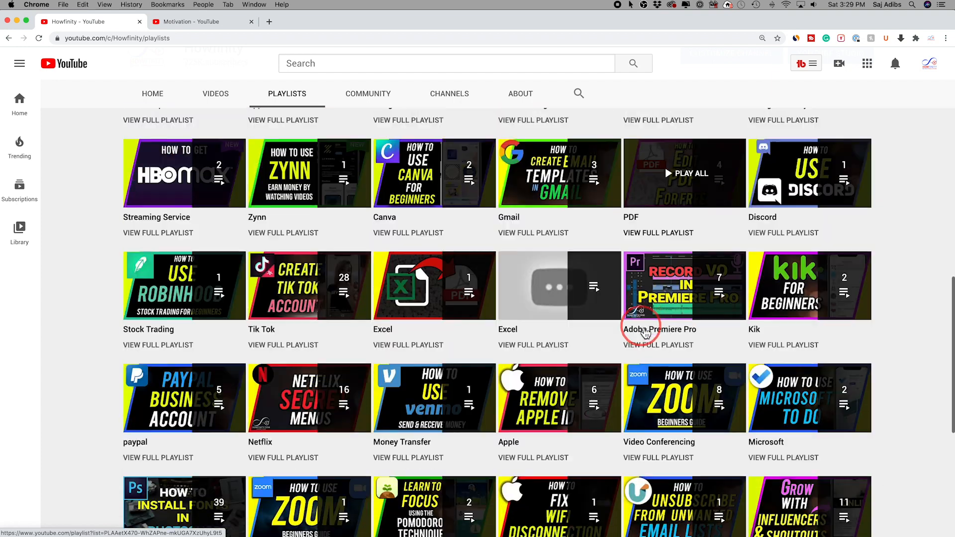
scroll(down, 3)
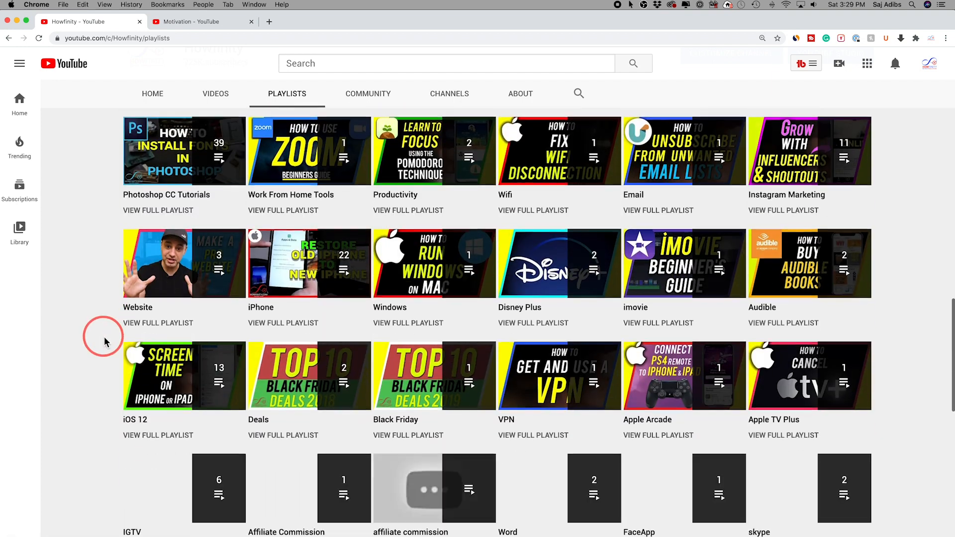
scroll(down, 3)
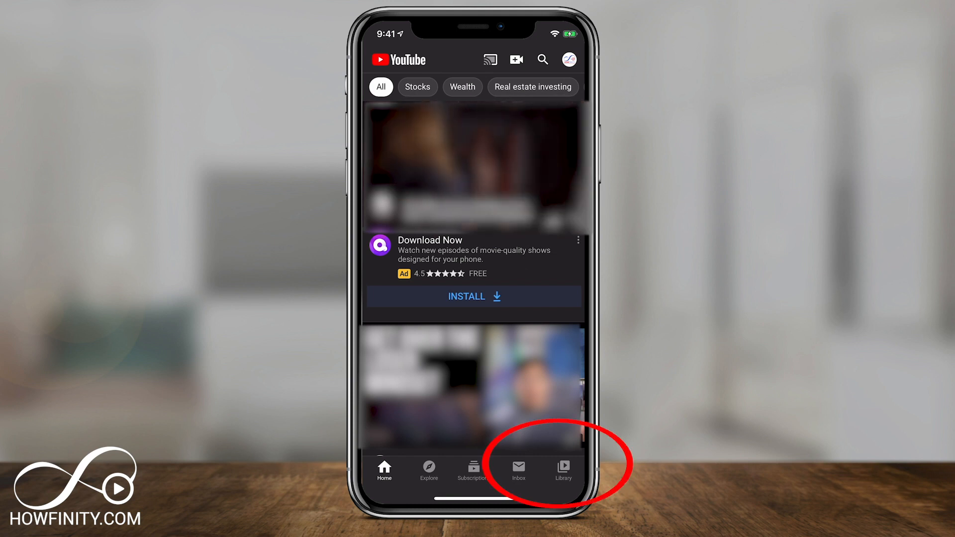
- Go to Library in the mobile app to begin a new playlist from recently watched videos
click(563, 469)
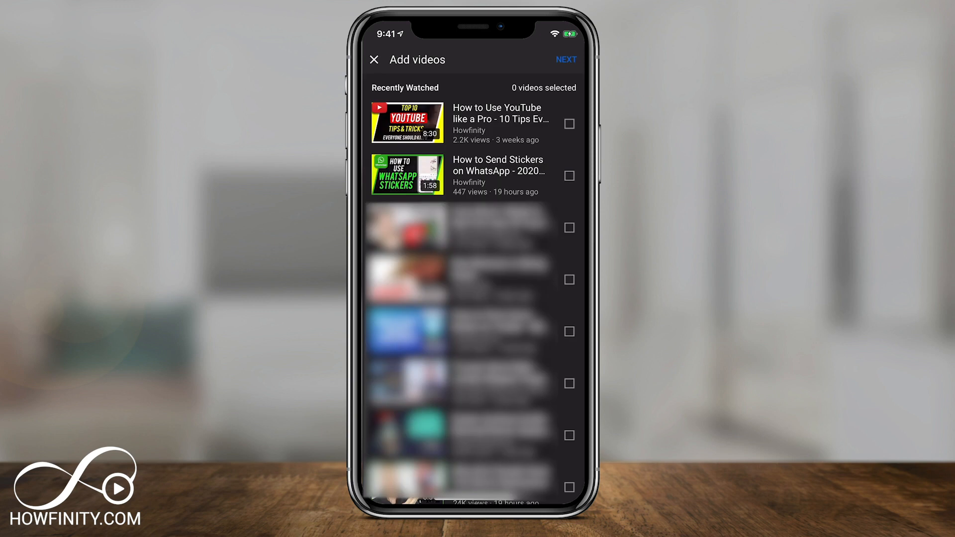
- Select the first two recently watched videos, continue to the new playlist form and set it to Private
click(569, 123)
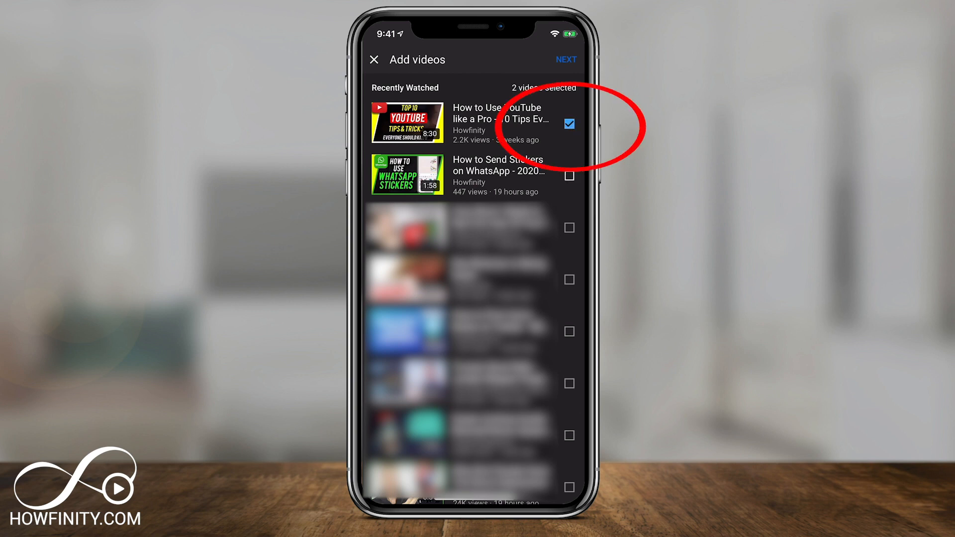
click(569, 176)
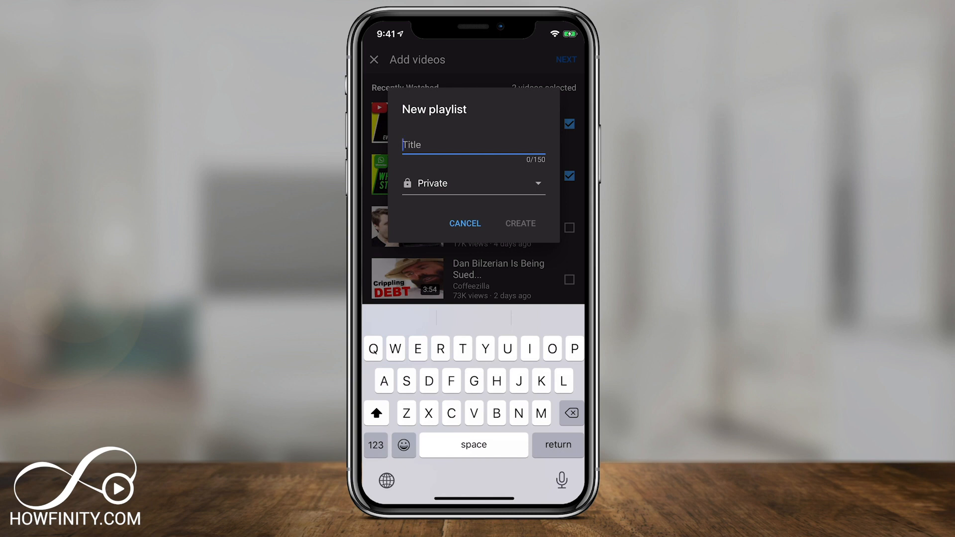
click(473, 183)
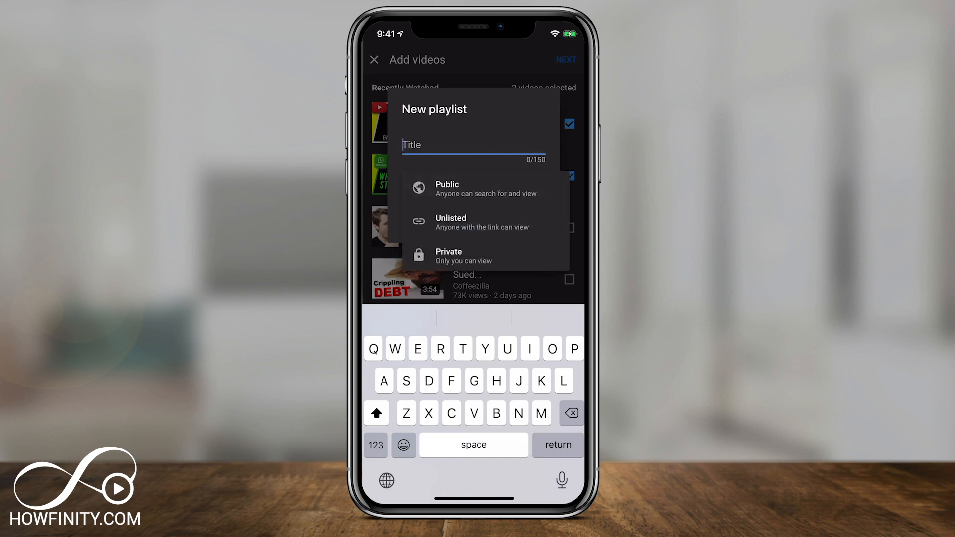
click(448, 255)
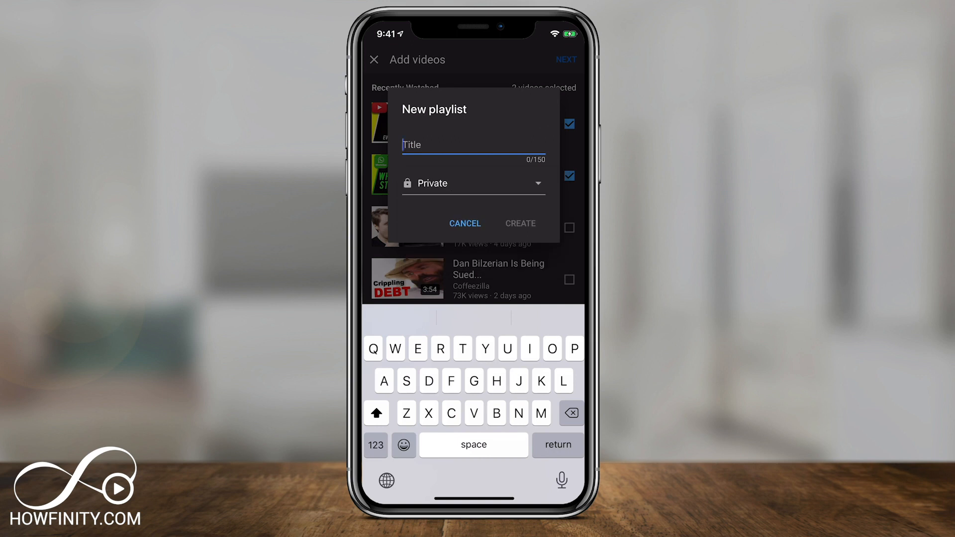